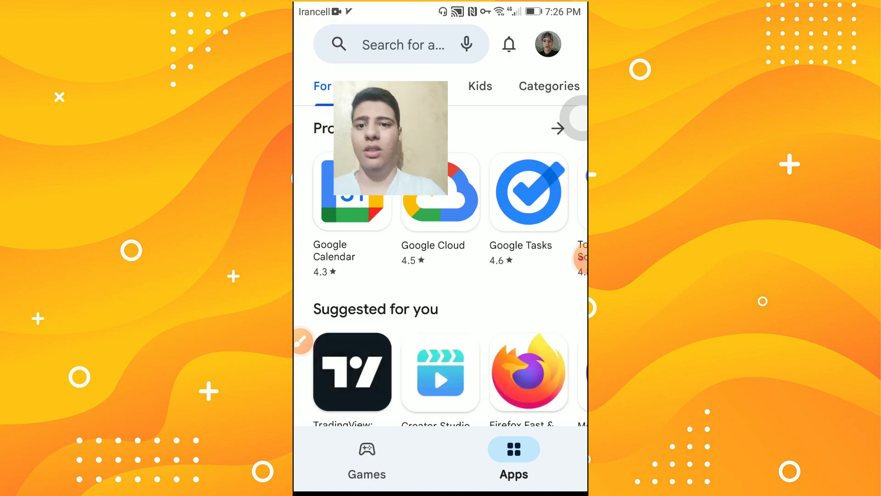
# Search the Play Store for 'iriun webcam' and install Iriun 4K Webcam
pyautogui.click(400, 45)
pyautogui.write('iriun webcam')
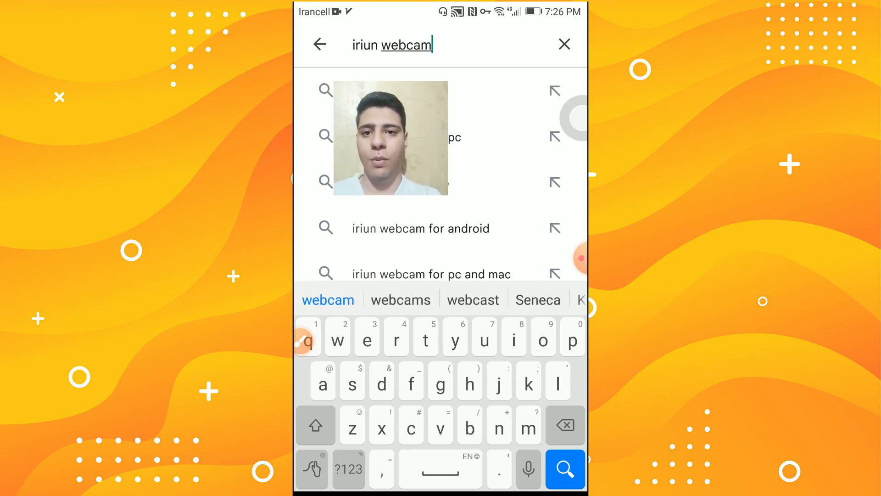
pyautogui.click(566, 469)
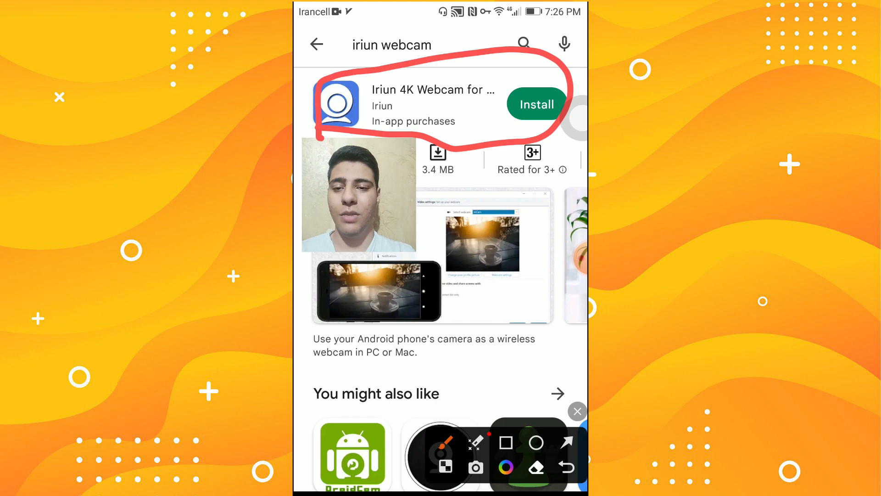
pyautogui.click(535, 105)
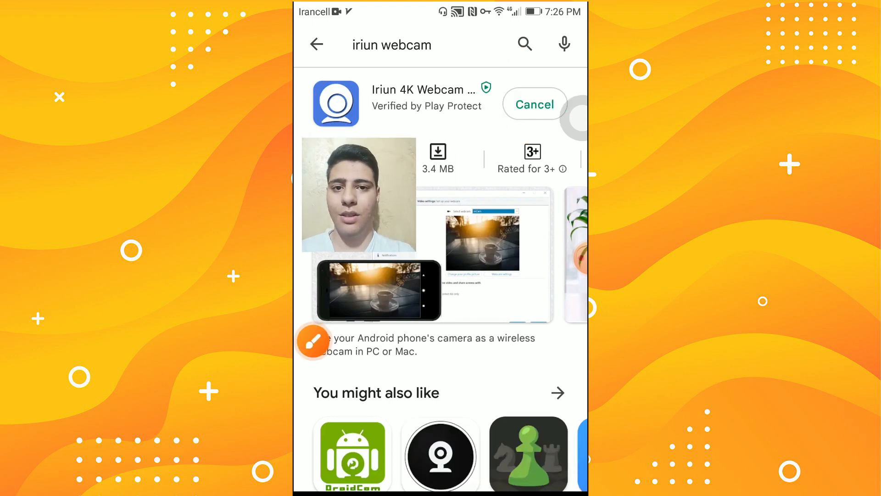
pyautogui.scroll(-3)
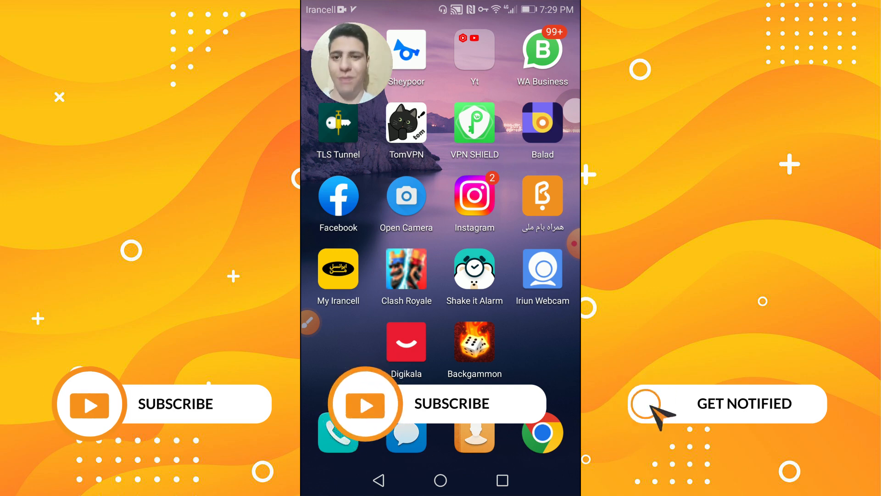
# Launch the Iriun Webcam app from the phone's home screen
pyautogui.click(645, 403)
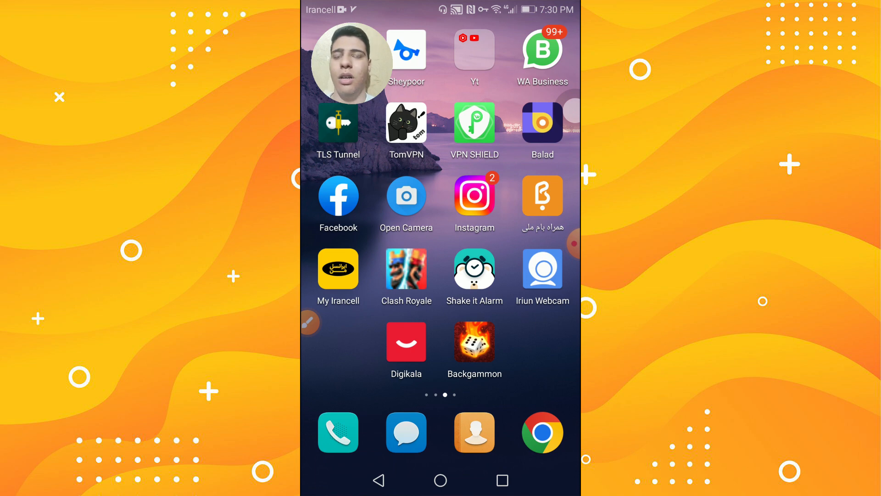
pyautogui.click(541, 268)
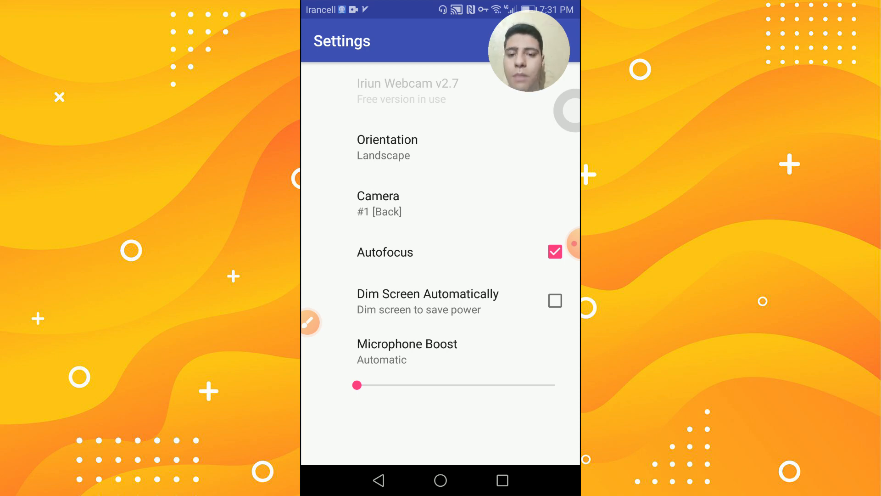
# Drag the Microphone Boost slider in Iriun settings up to +20dB
pyautogui.moveTo(357, 385); pyautogui.dragTo(386, 385)
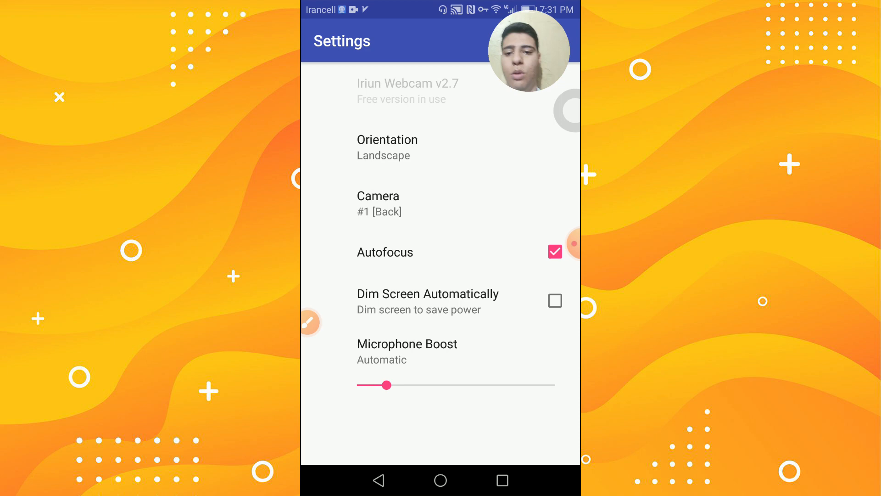
pyautogui.moveTo(386, 384); pyautogui.dragTo(556, 385)
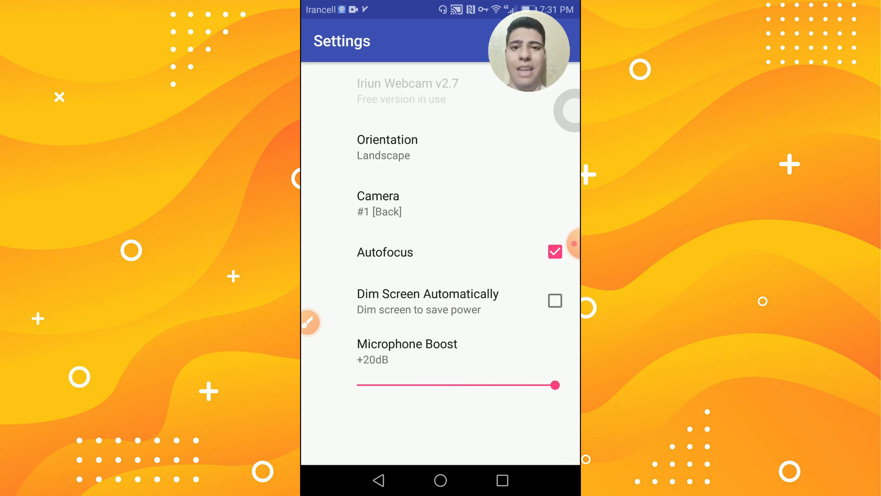
pyautogui.moveTo(556, 385); pyautogui.dragTo(356, 385)
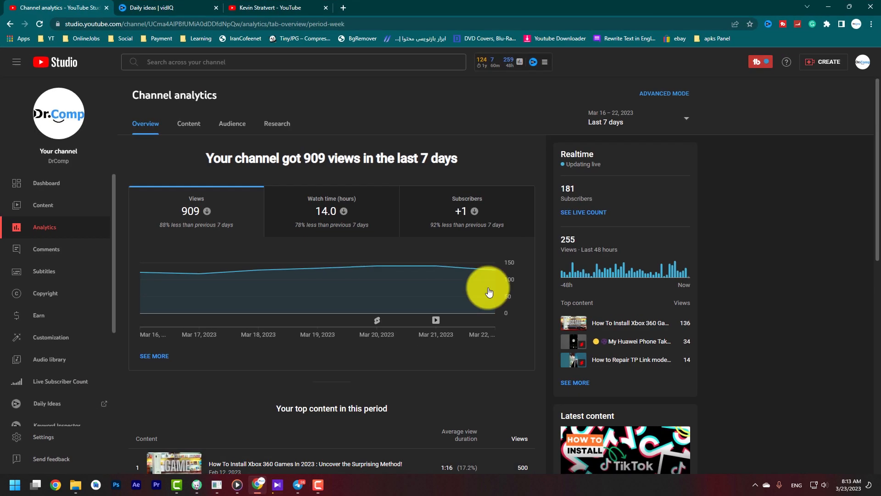
pyautogui.moveTo(381, 257)
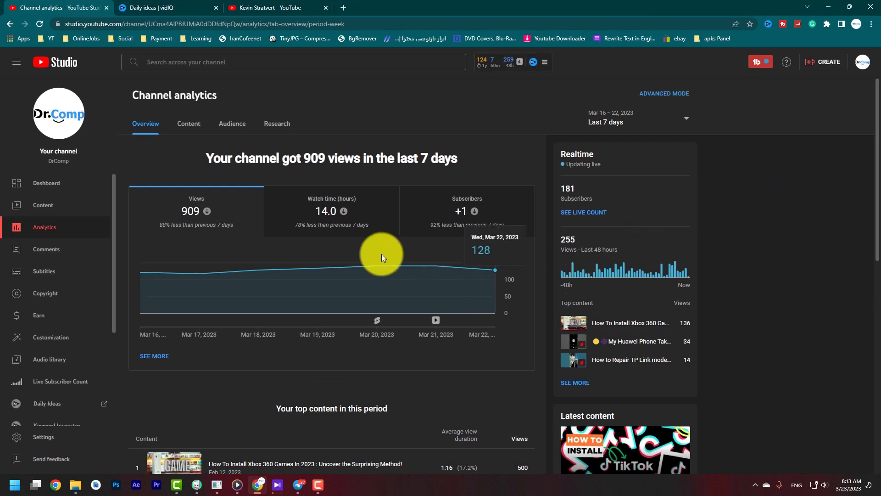
pyautogui.moveTo(192, 272)
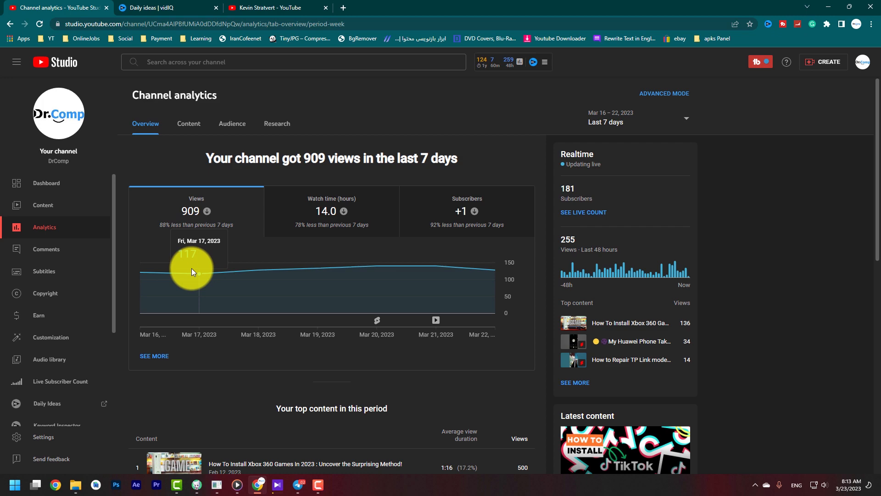
# Search Google for 'iriun webcam' in a new Chrome tab
pyautogui.click(342, 7)
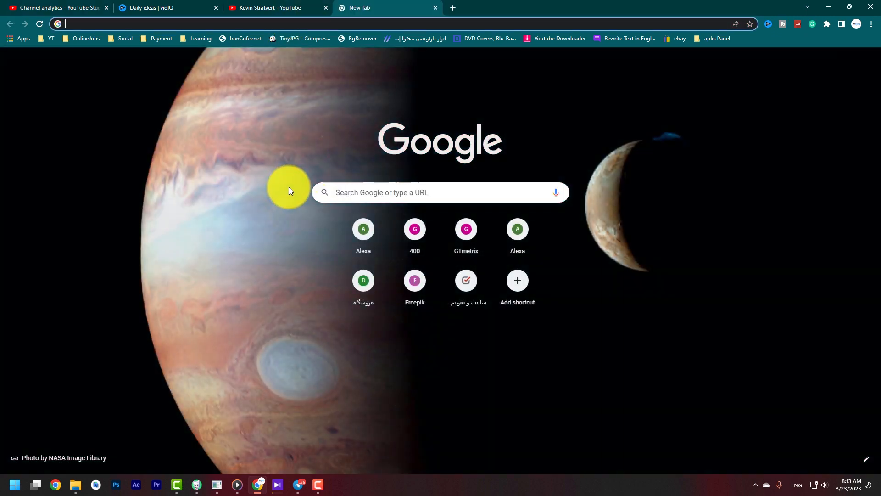
pyautogui.write('iriun webcam')
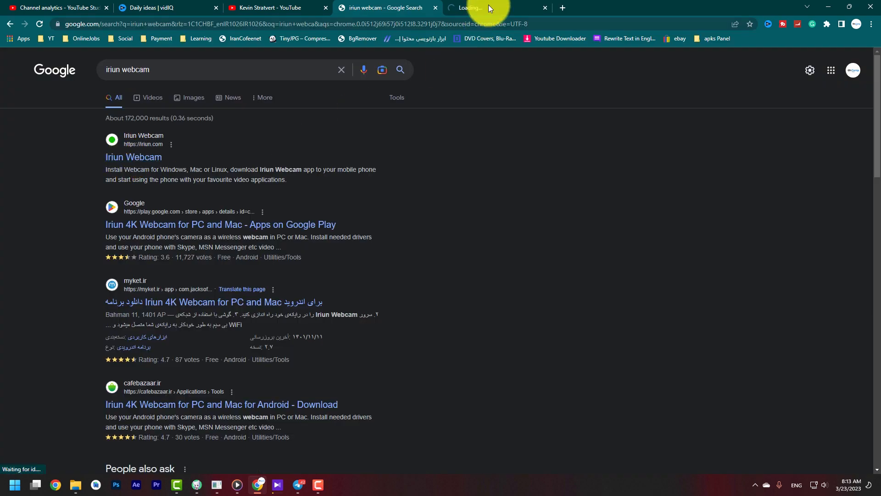
# Download the Iriun Webcam for Windows installer from the official iriun.com site
pyautogui.click(133, 157)
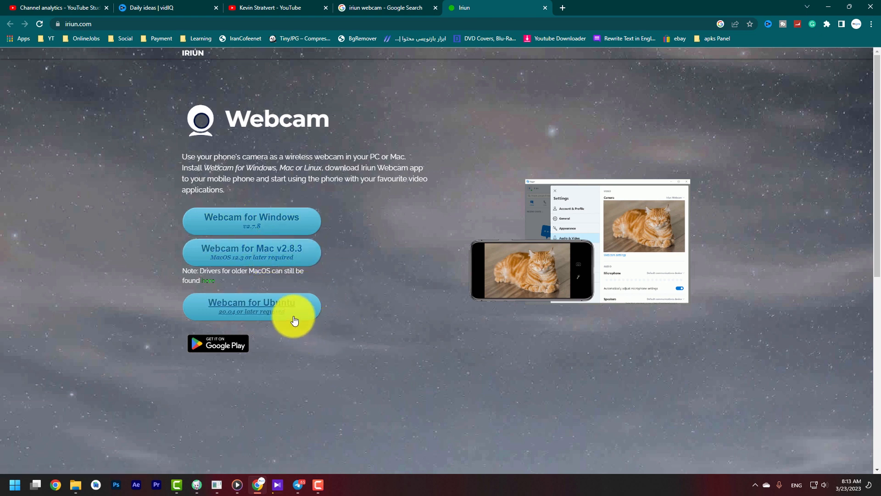
pyautogui.click(251, 220)
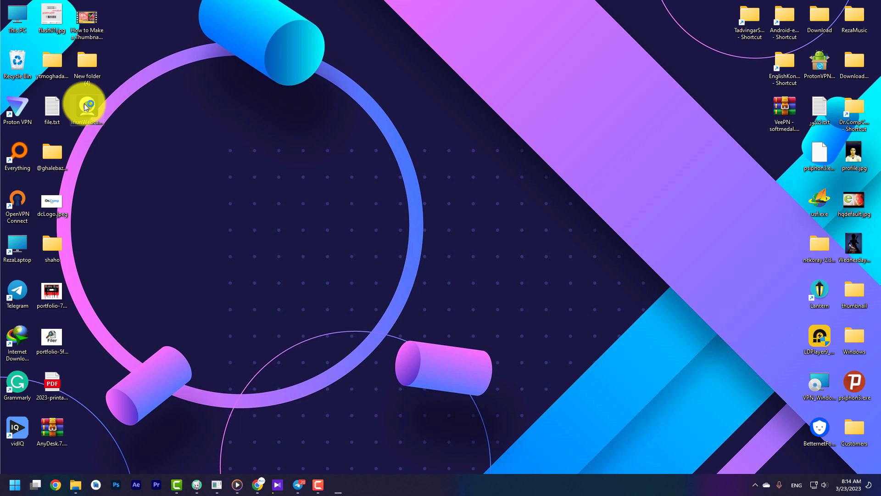
# Install Iriun Webcam to the default folder without starting the server afterwards
pyautogui.doubleClick(86, 107)
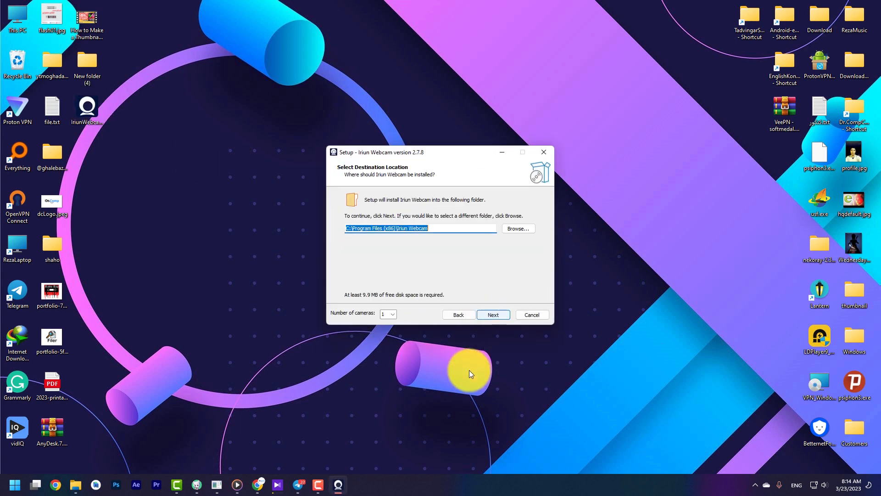
pyautogui.click(492, 314)
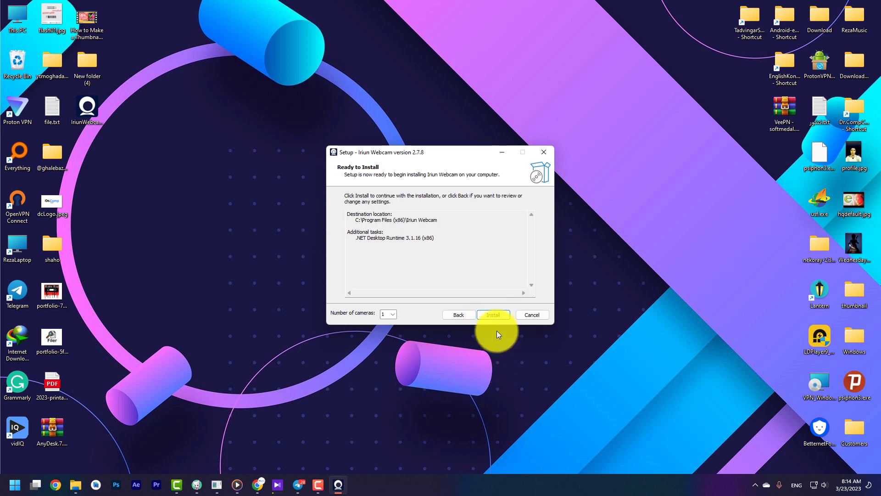
pyautogui.click(493, 314)
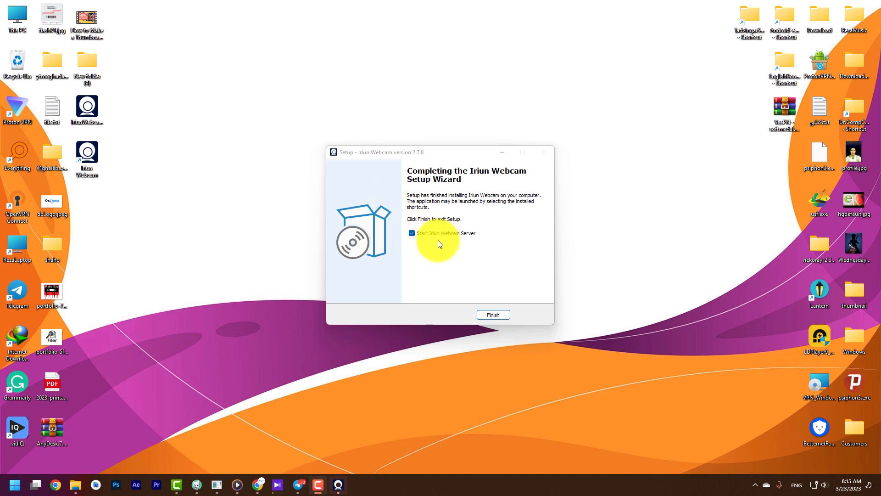
pyautogui.click(411, 233)
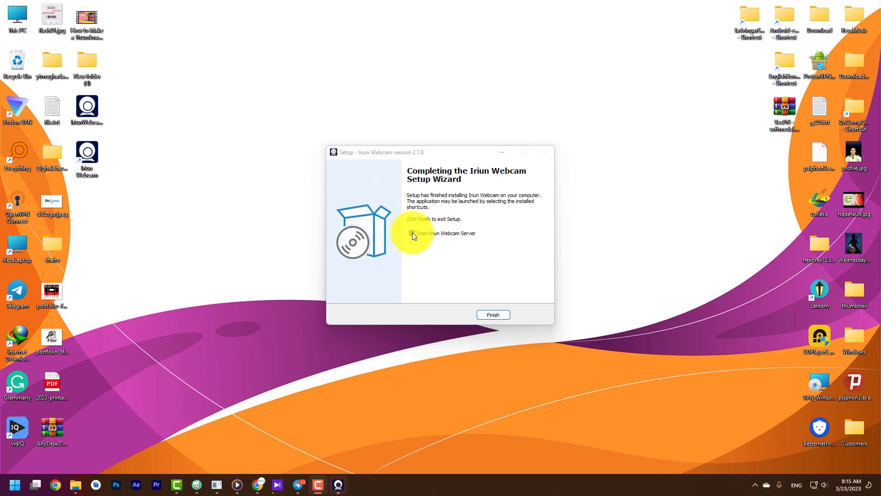
pyautogui.click(493, 314)
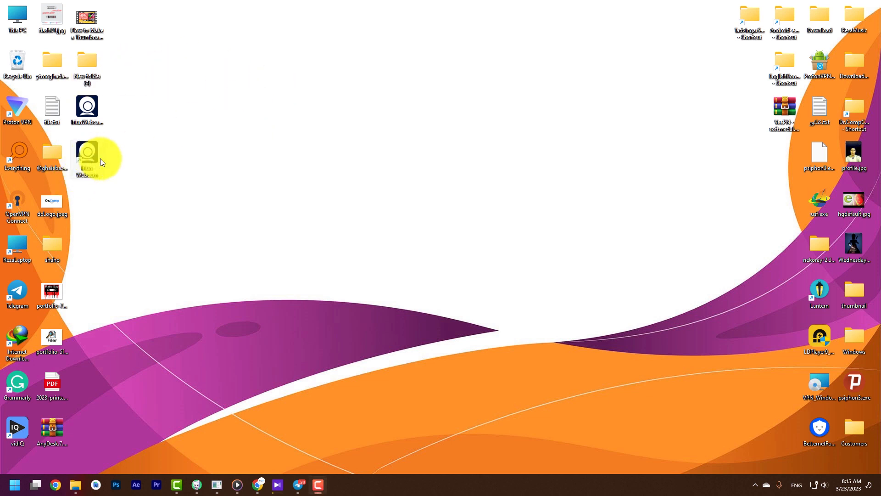
# Launch the Iriun Webcam v2.7.8 server from its desktop shortcut and centre its window
pyautogui.doubleClick(86, 158)
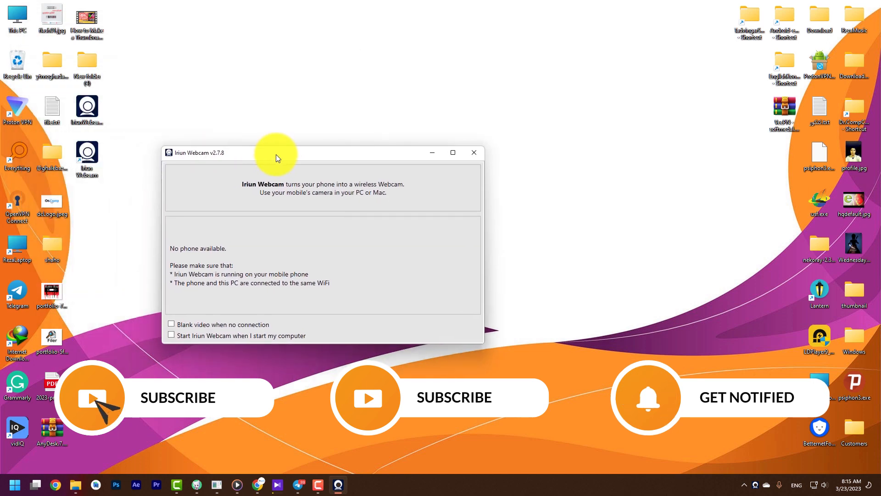
pyautogui.moveTo(276, 153); pyautogui.dragTo(297, 163)
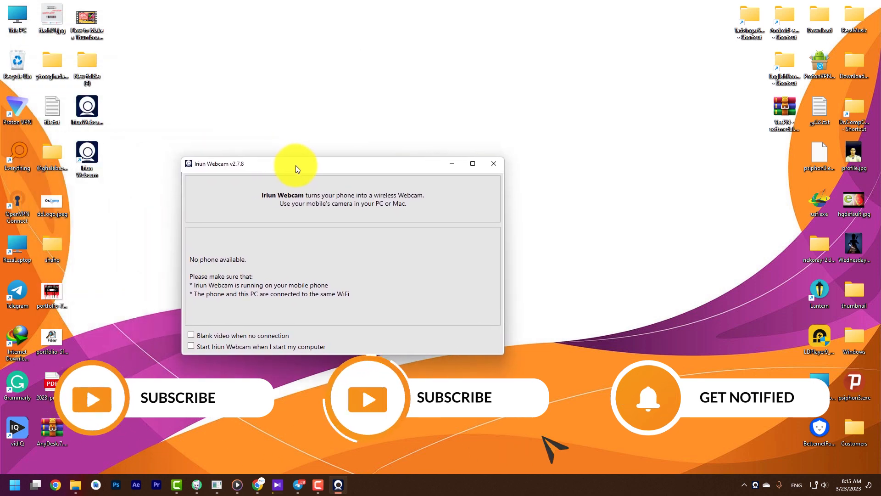
pyautogui.moveTo(295, 163); pyautogui.dragTo(290, 171)
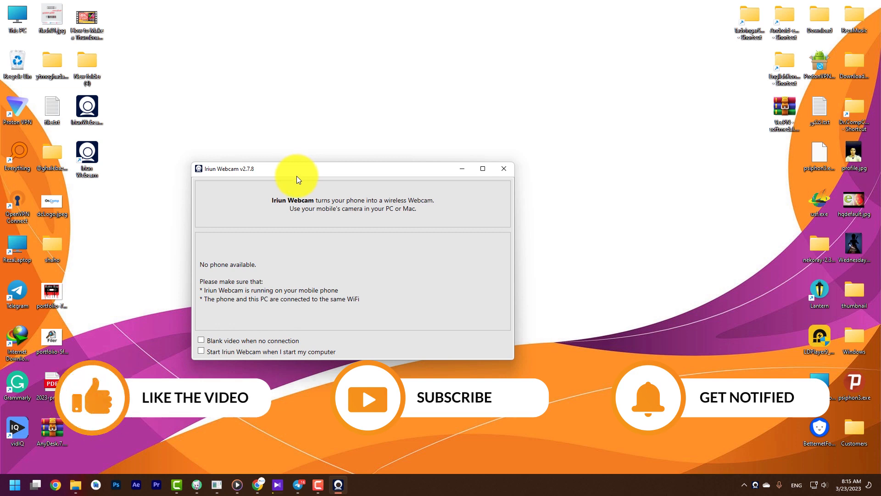
pyautogui.moveTo(285, 184)
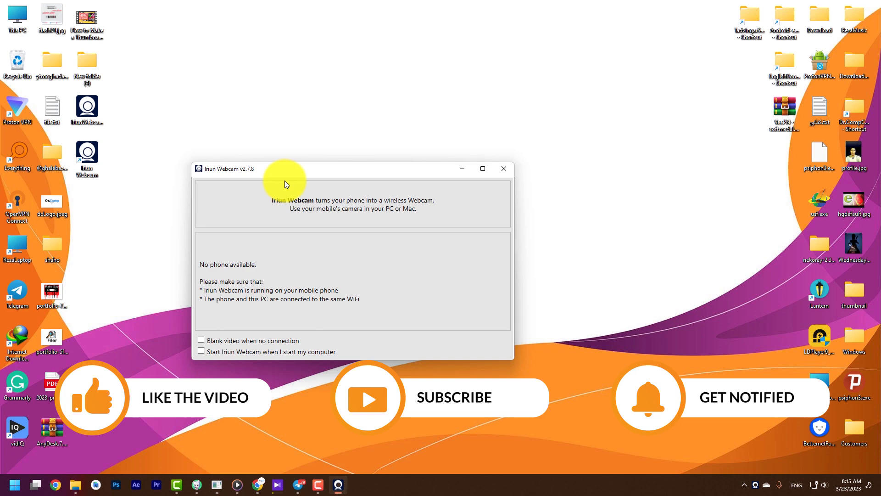